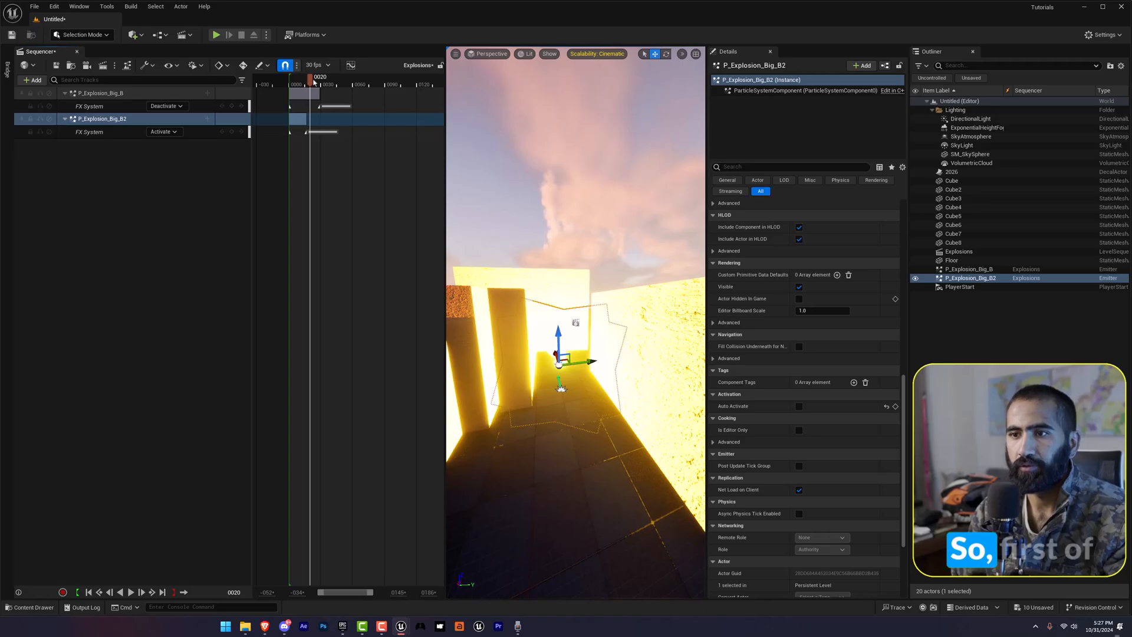
# Scrub the Sequencer playhead back to frame 3, before the explosion keys
pyautogui.moveTo(312, 76); pyautogui.dragTo(291, 76)
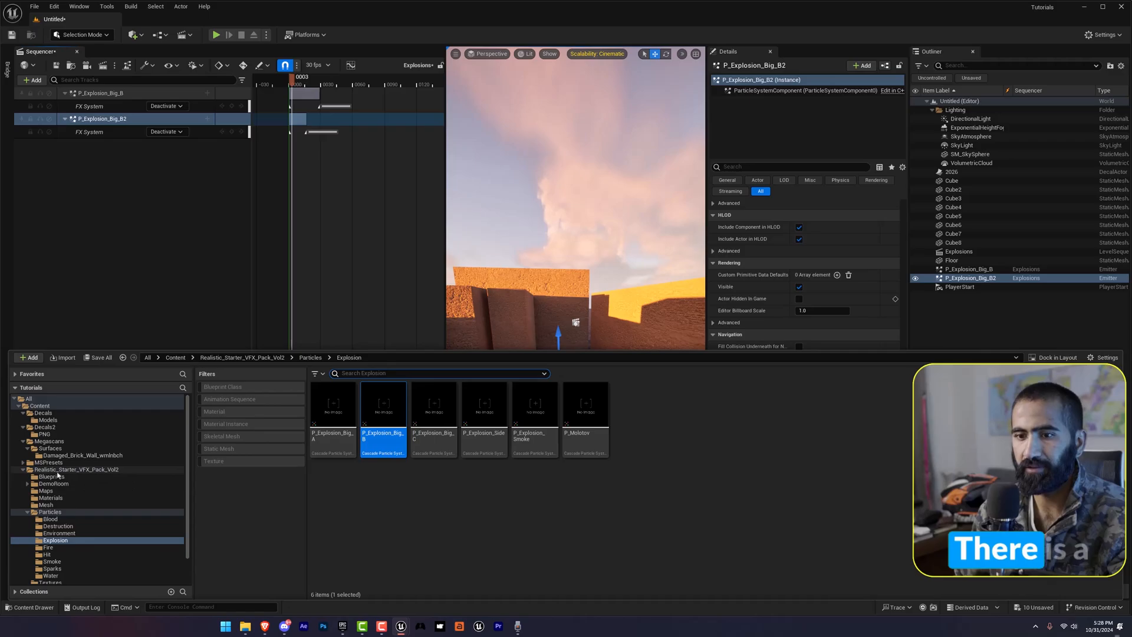
# Browse from the Particles categories into the VFX pack's Explosion folder
pyautogui.click(74, 470)
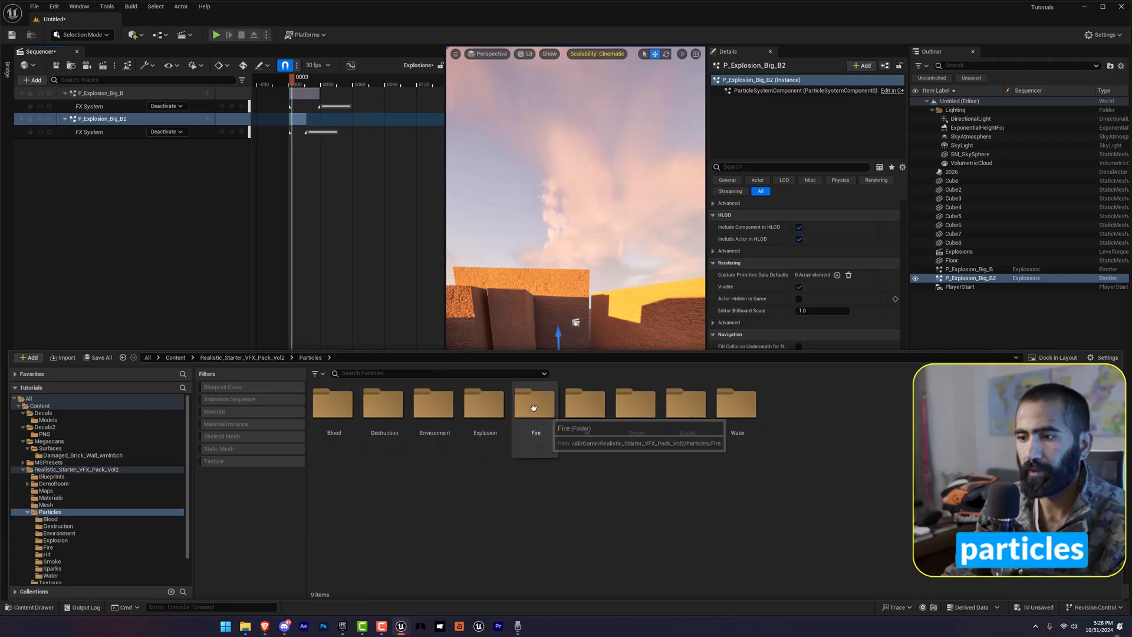
pyautogui.moveTo(483, 403)
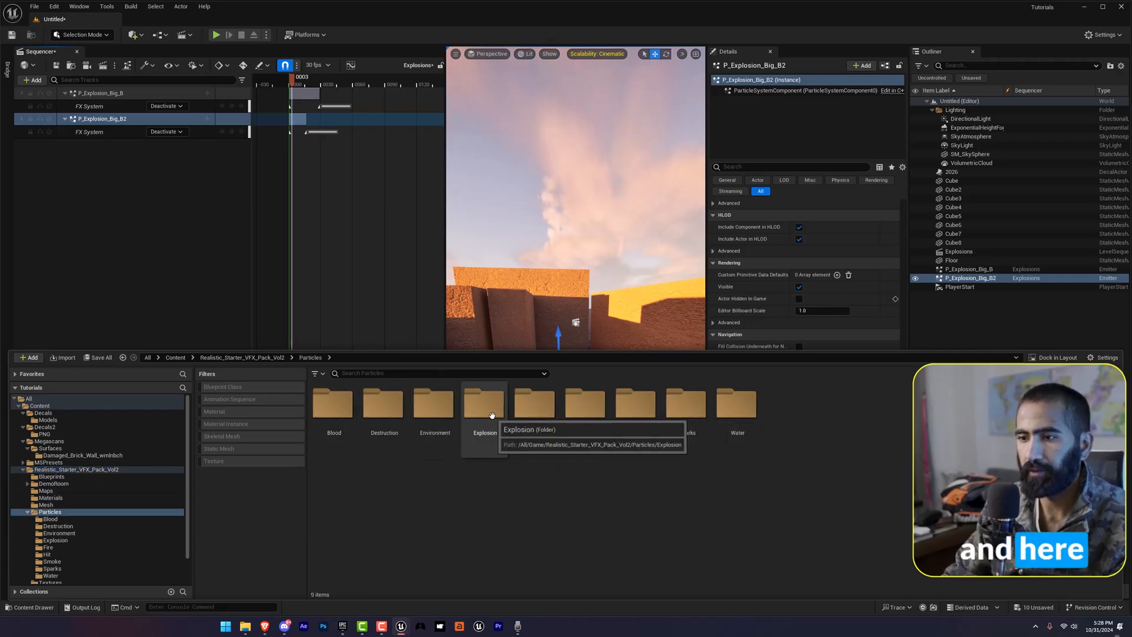
pyautogui.doubleClick(482, 402)
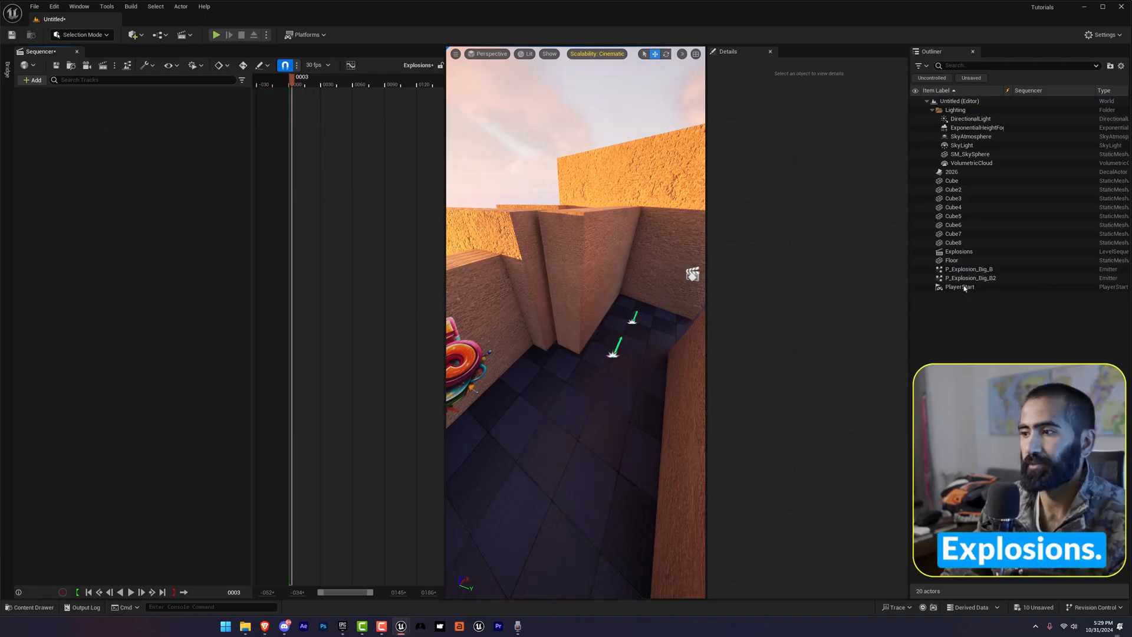
# Select P_Explosion_Big_B and P_Explosion_Big_B2 to show their activation tracks with Auto Activate off
pyautogui.click(970, 279)
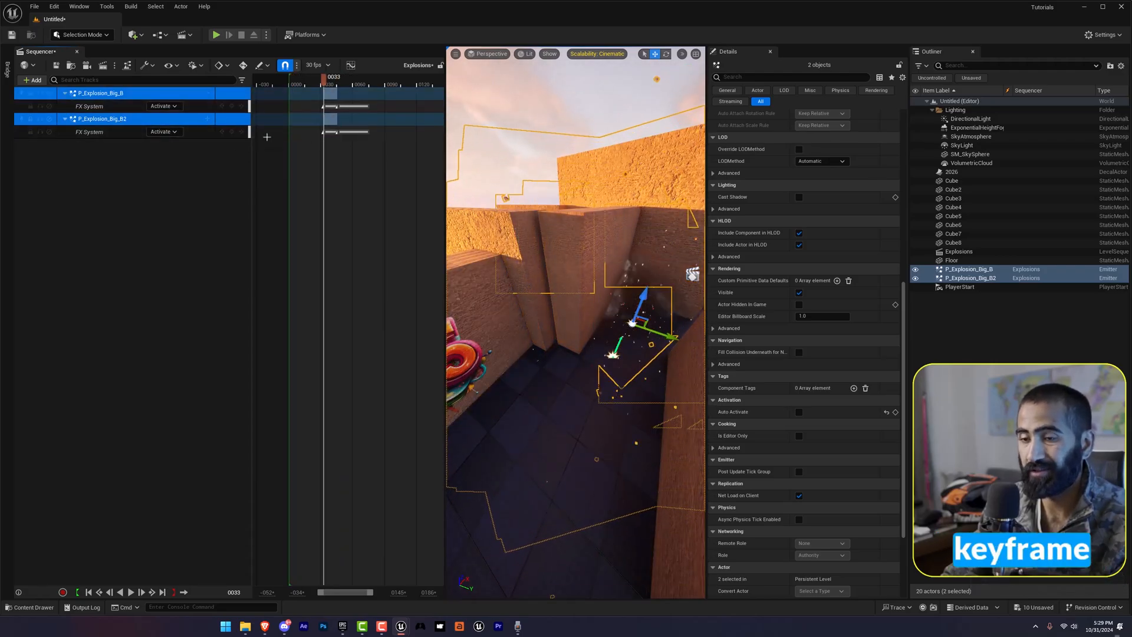
pyautogui.click(162, 131)
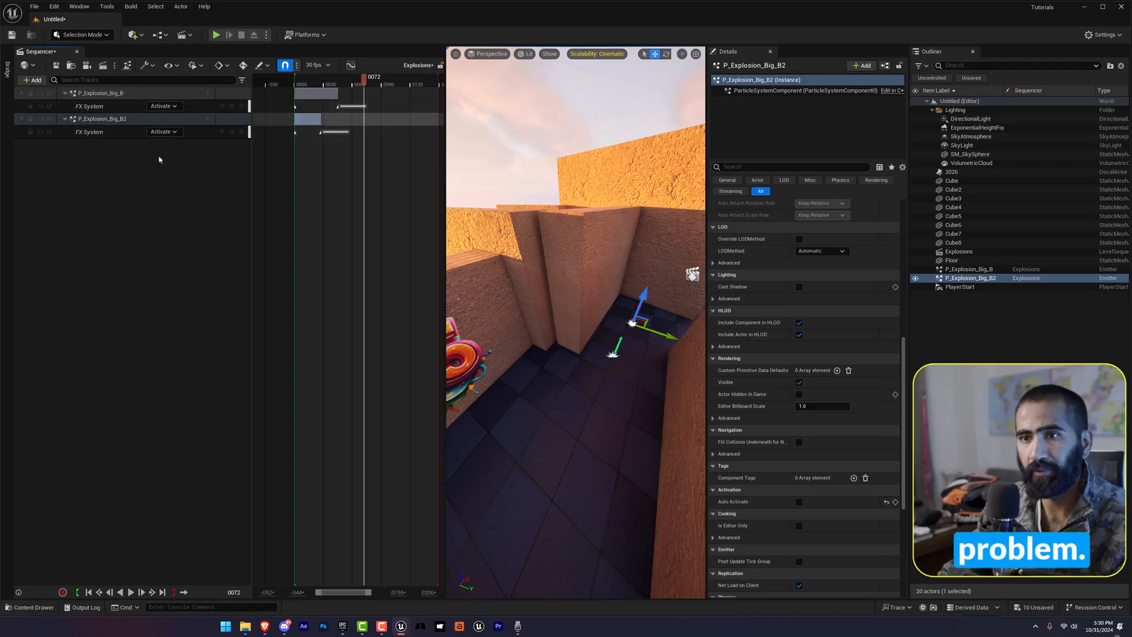
pyautogui.click(102, 92)
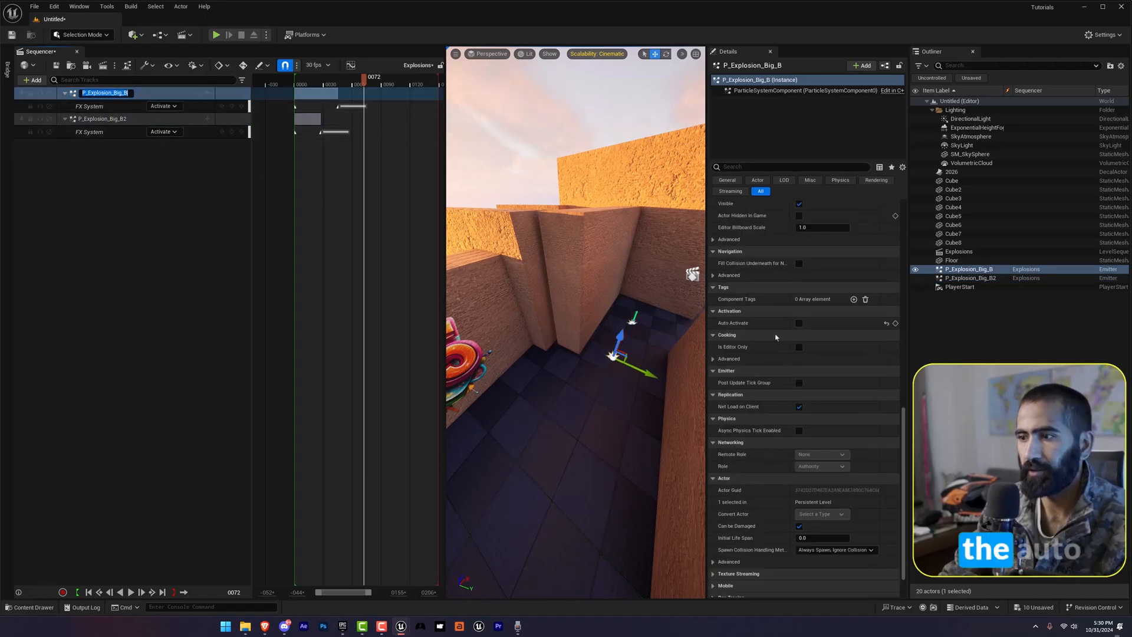
pyautogui.click(798, 323)
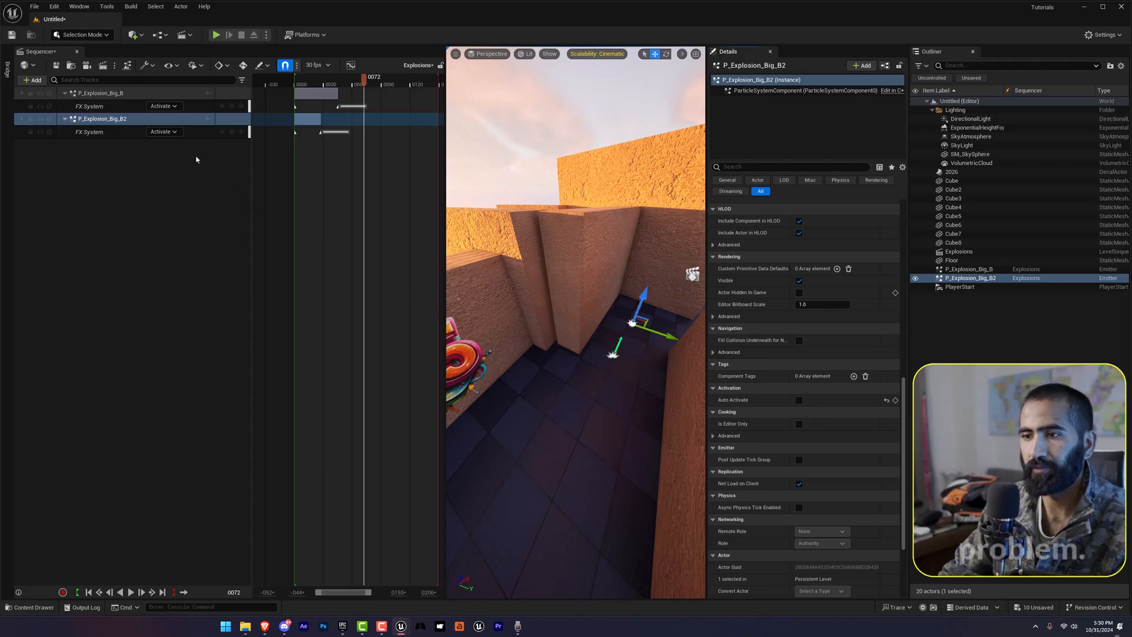
# Select the P_Explosion_Big_B track and scrub forward from frame 0 through its smoke burst
pyautogui.click(101, 92)
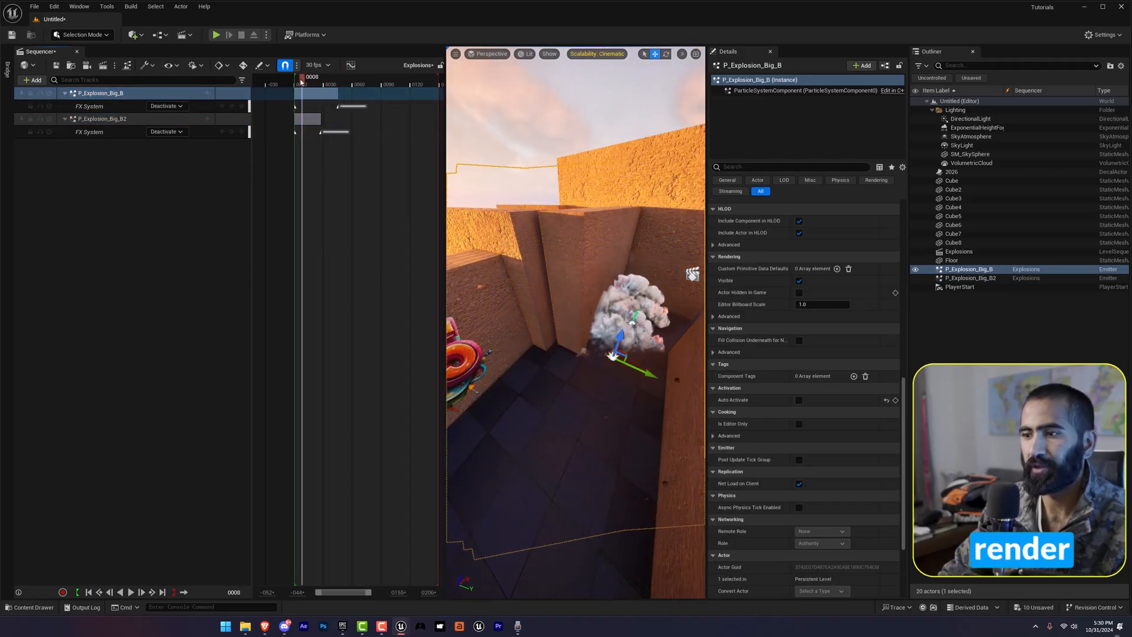
pyautogui.moveTo(301, 76); pyautogui.dragTo(317, 77)
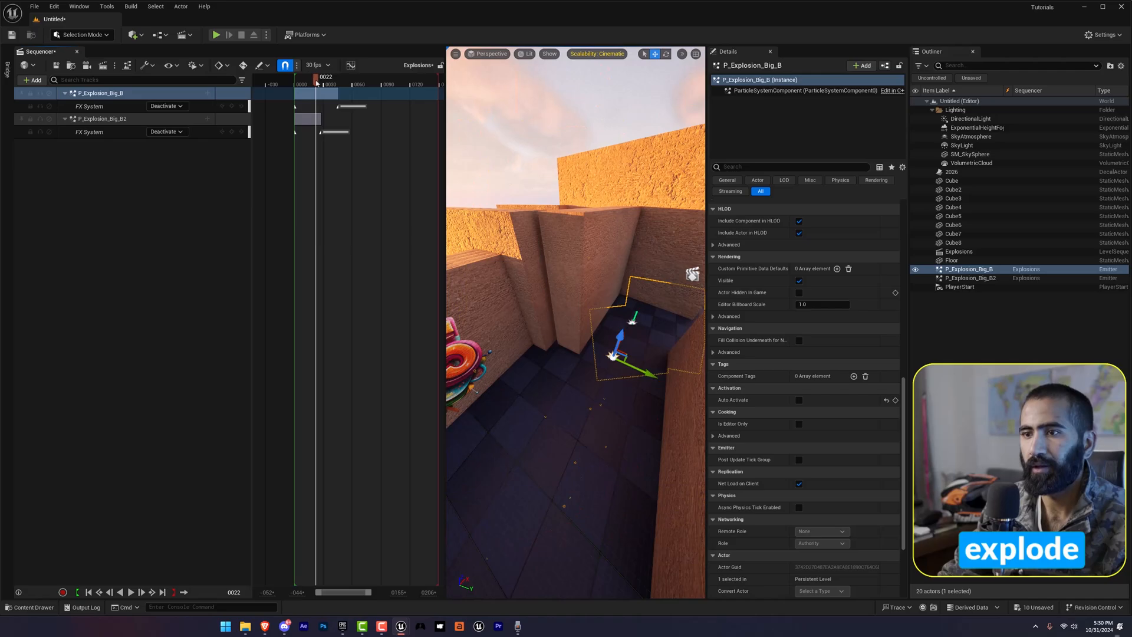